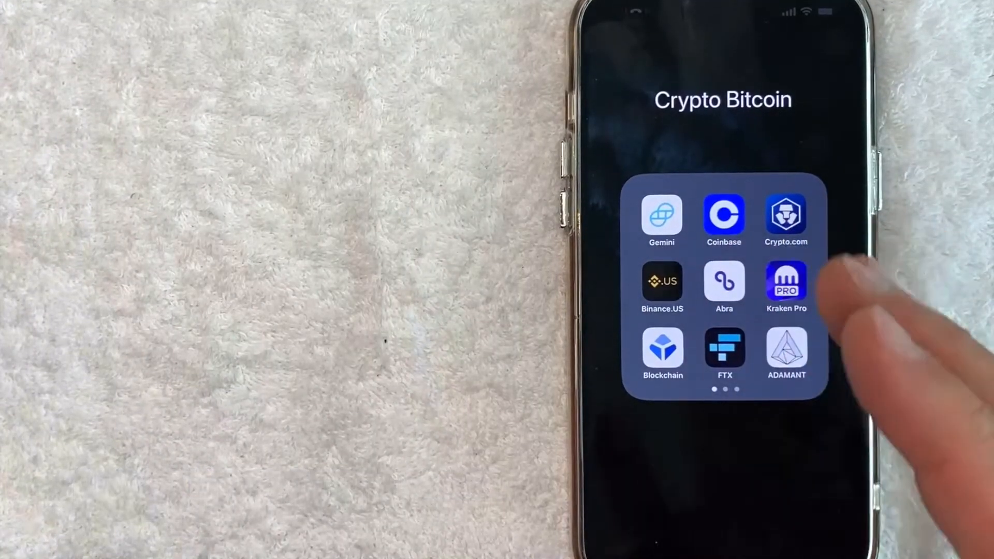
Step: Launch Coinbase from the Crypto Bitcoin folder on the home screen
{"action": "left_click", "coordinate": [723, 220]}
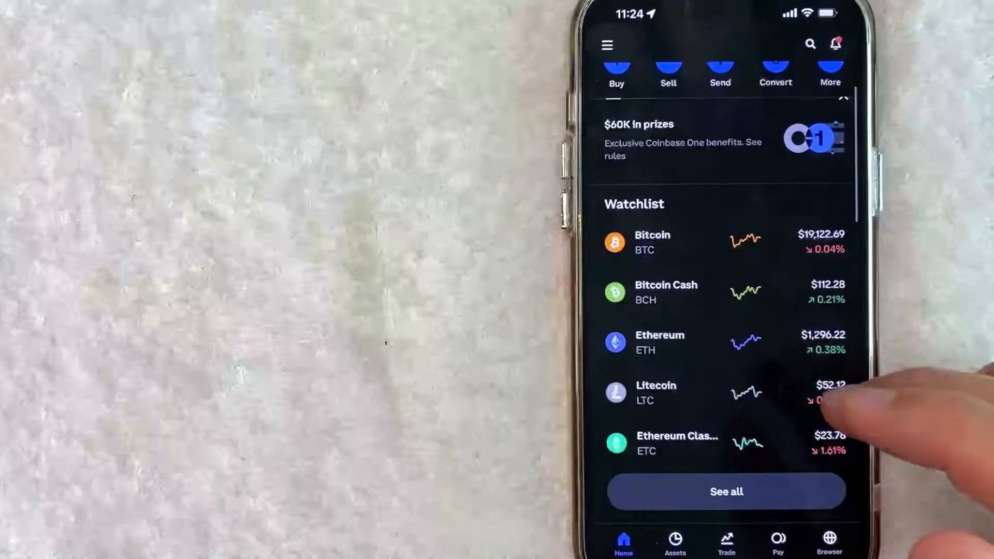
Step: Open Ethereum from the Watchlist and show its All time price chart
{"action": "scroll", "scroll_direction": "down", "scroll_amount": 3}
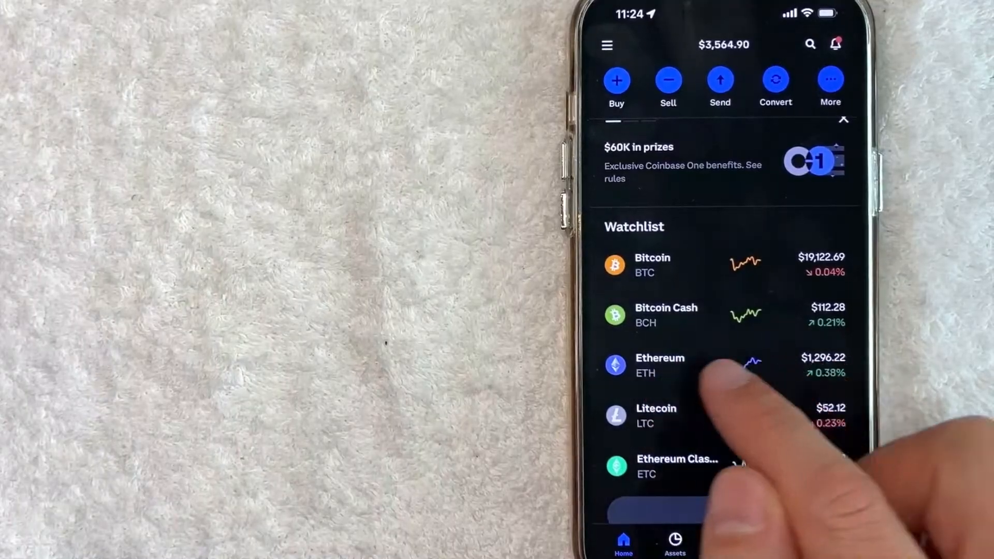
{"action": "left_click", "coordinate": [661, 365]}
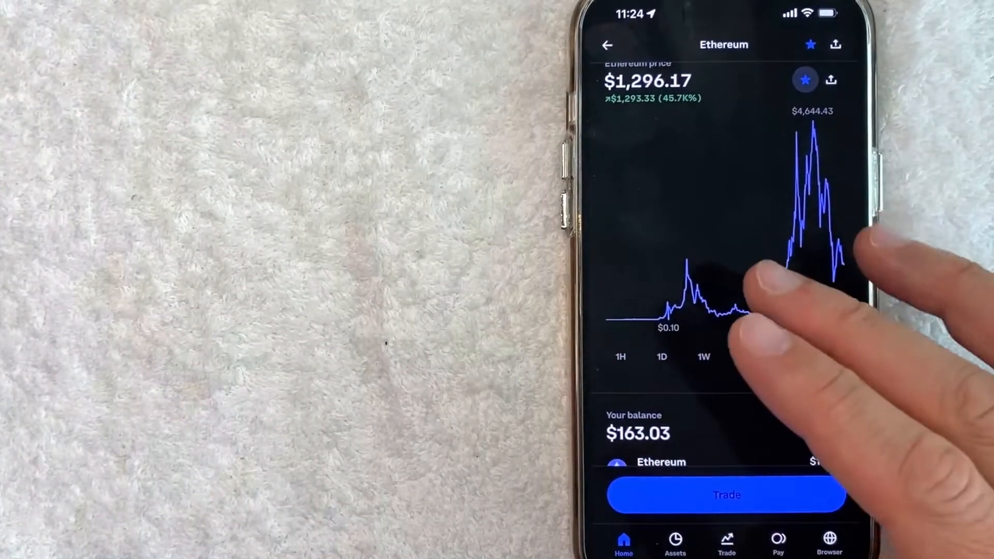
{"action": "left_click", "coordinate": [830, 355]}
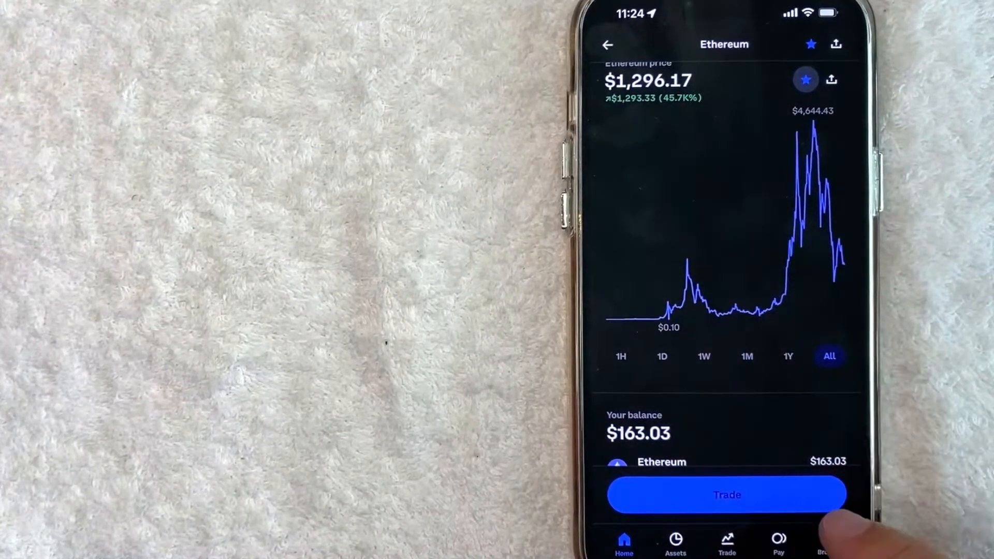
Step: Choose Trade, then Buy ETH, to open the Buy Ethereum screen at $0
{"action": "left_click", "coordinate": [727, 495]}
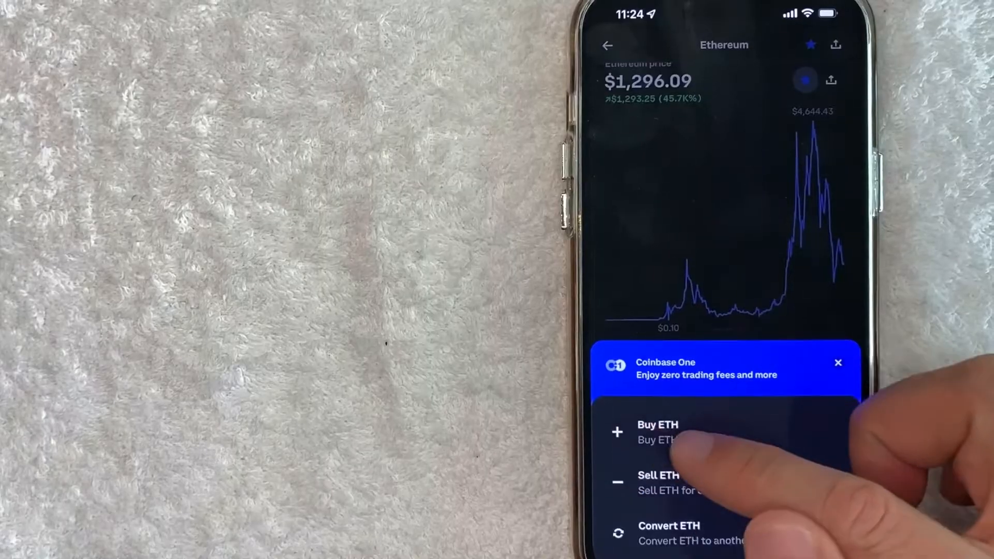
{"action": "left_click", "coordinate": [658, 432]}
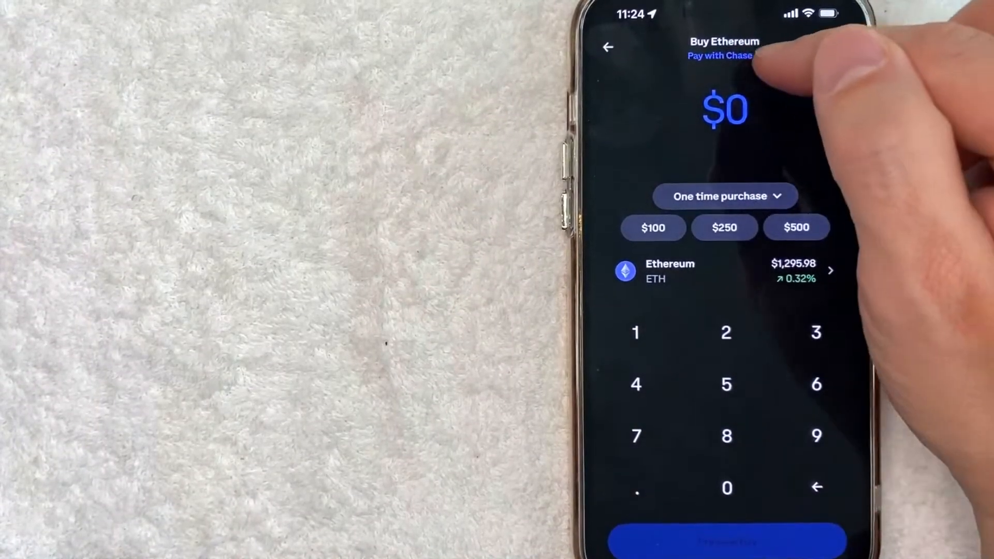
Step: Open the 'Pay with' payment method sheet on the Buy Ethereum screen
{"action": "left_click", "coordinate": [720, 55]}
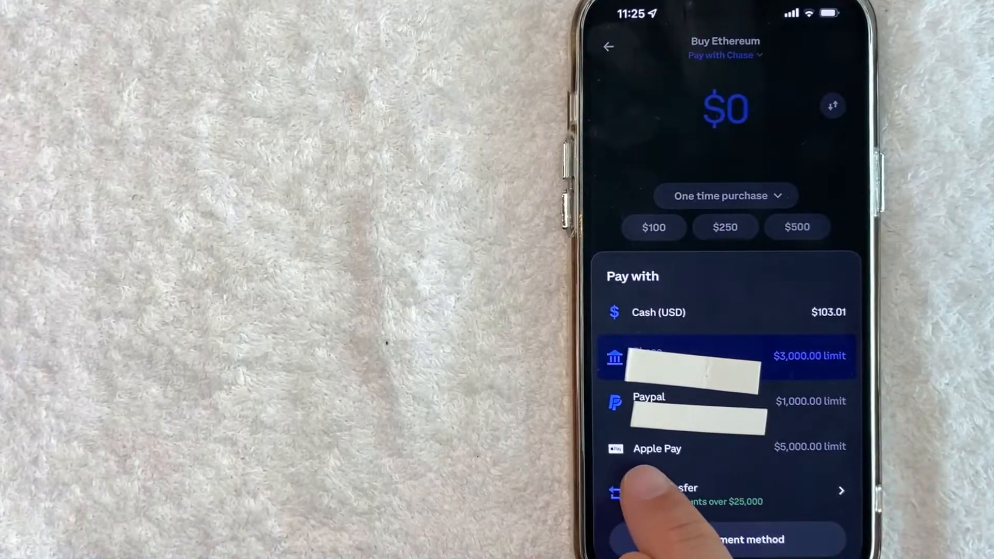
Step: Pay with Apple Pay and preview the $10 Ethereum buy with its $0.99 fee
{"action": "left_click", "coordinate": [657, 449]}
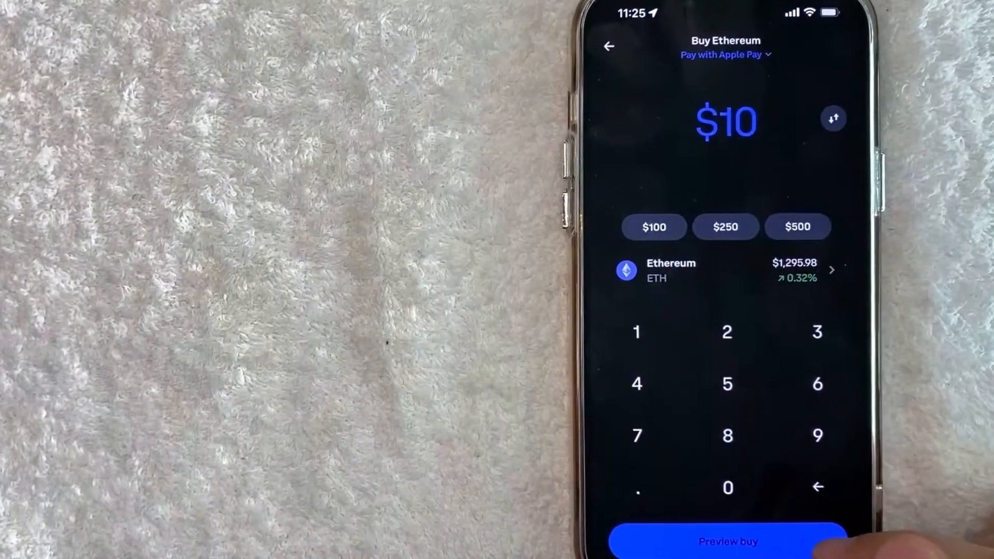
{"action": "left_click", "coordinate": [727, 541]}
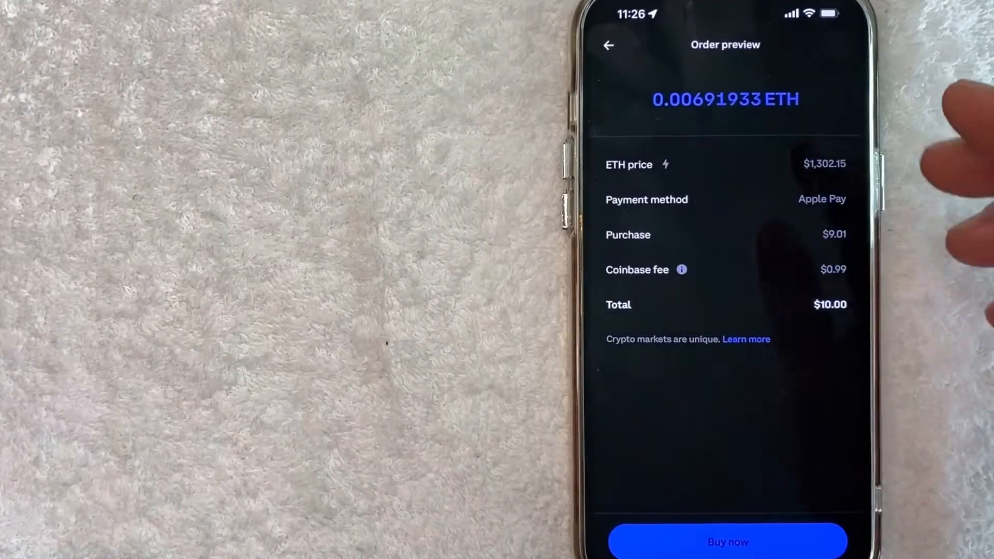